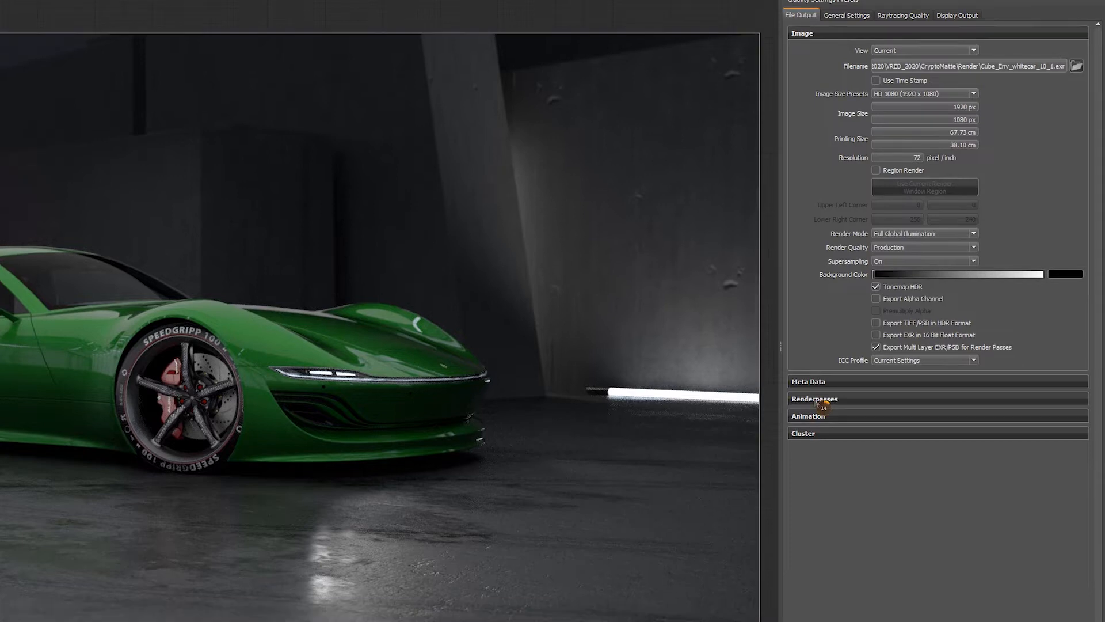
Expand Renderpasses in VRED's Render Settings and enable Export Renderpasses with Beauty included
click(814, 398)
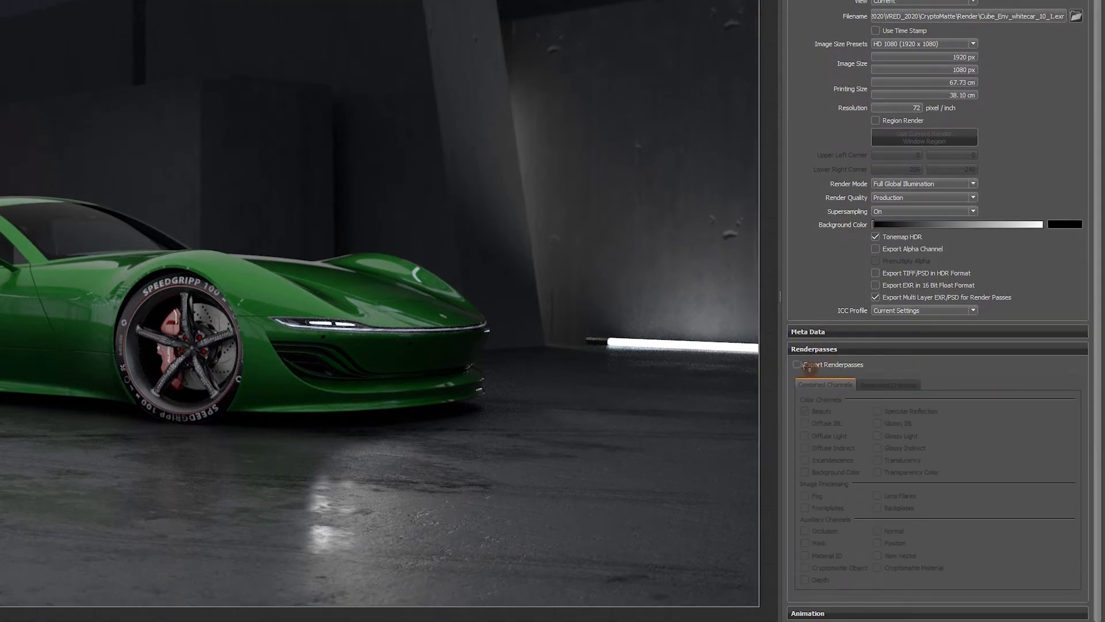
click(797, 364)
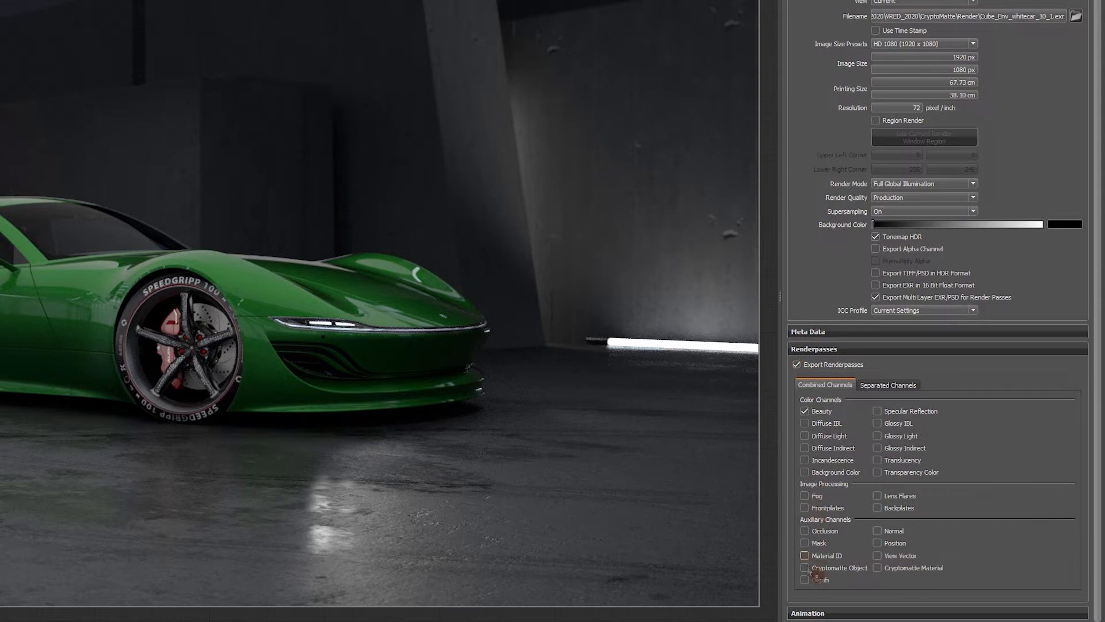
Tick the Cryptomatte Object and Cryptomatte Material auxiliary channels for export
click(805, 567)
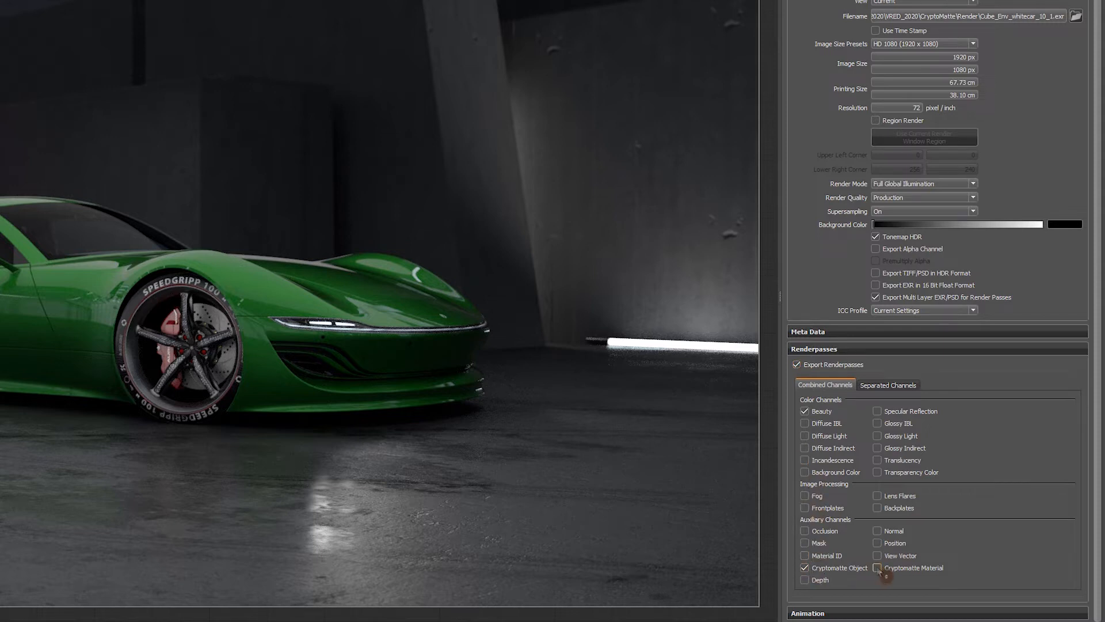
click(876, 568)
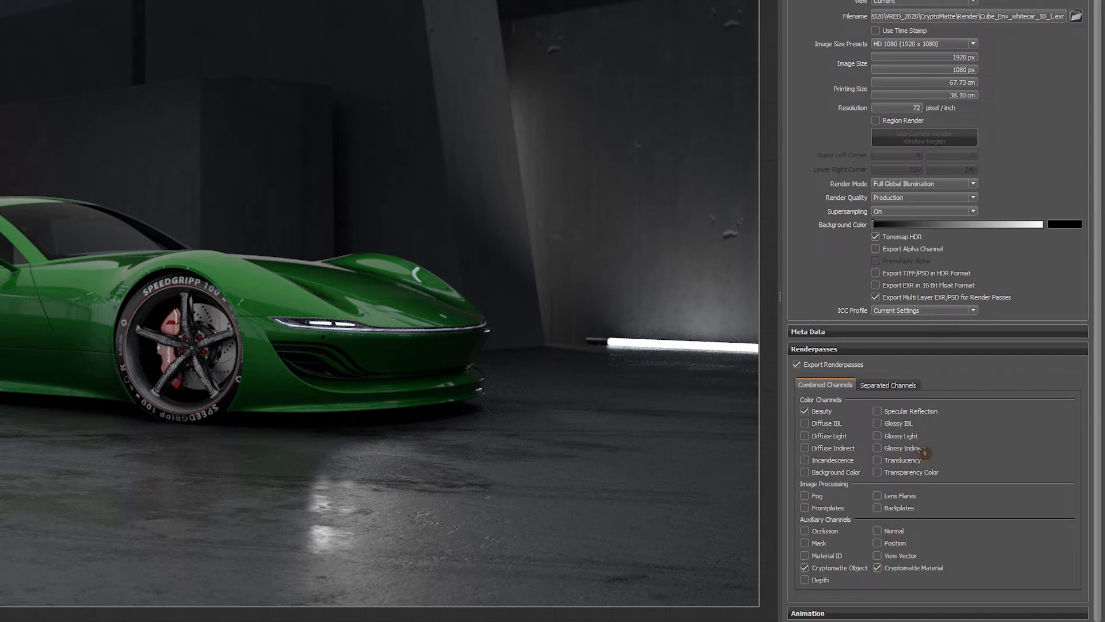
click(876, 297)
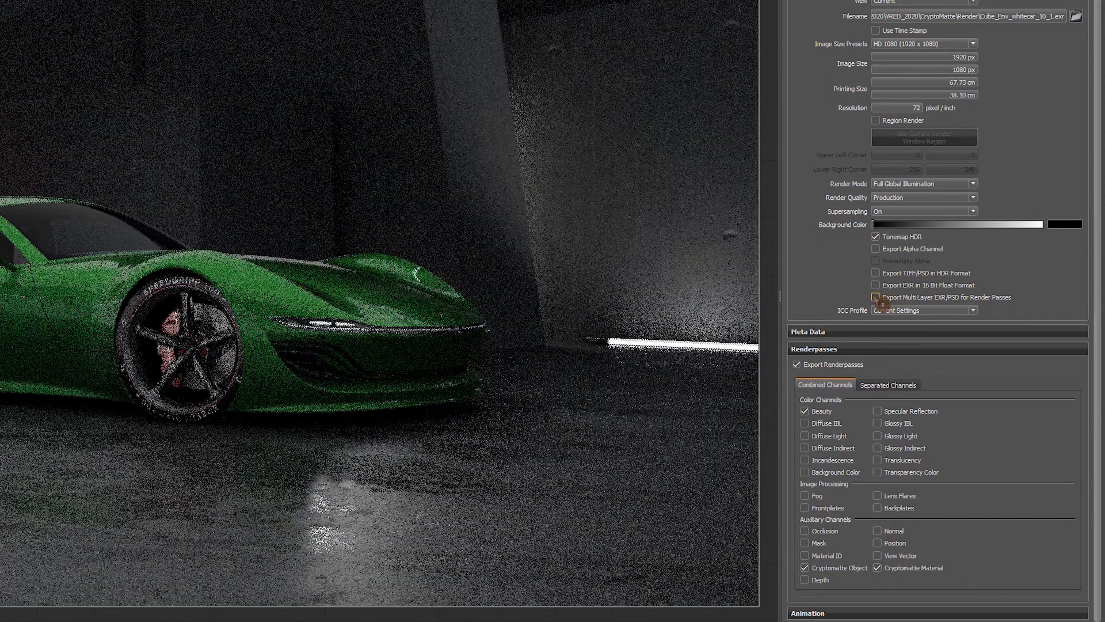
click(875, 297)
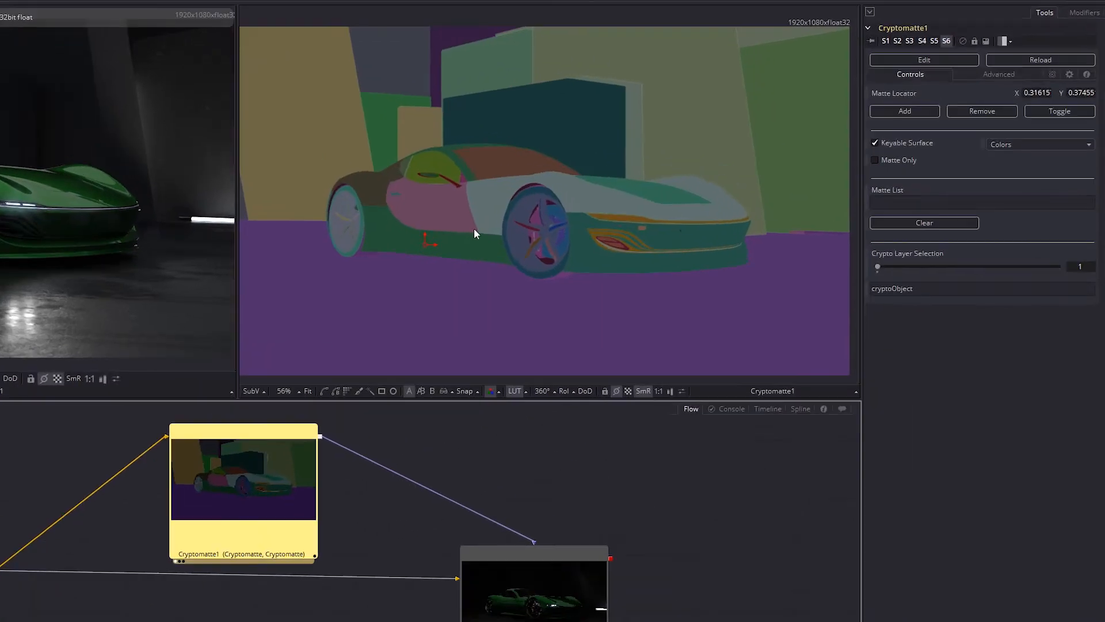
Set Cryptomatte1's layer to 2 (cryptoMaterial) and pick the car body to add Metallic Carpaint
click(1059, 269)
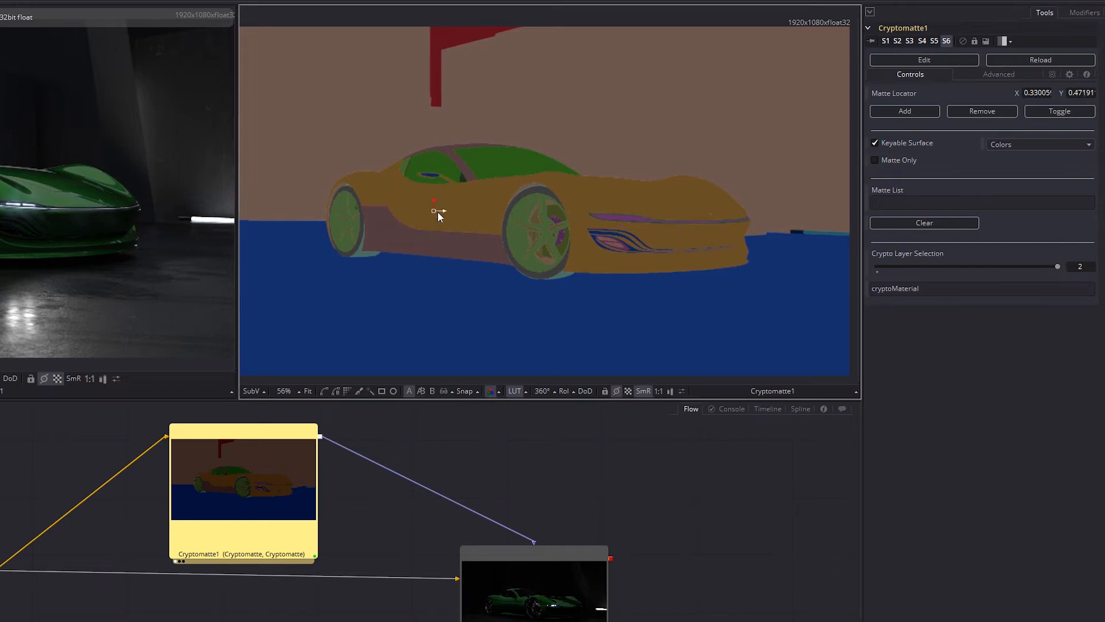
click(437, 211)
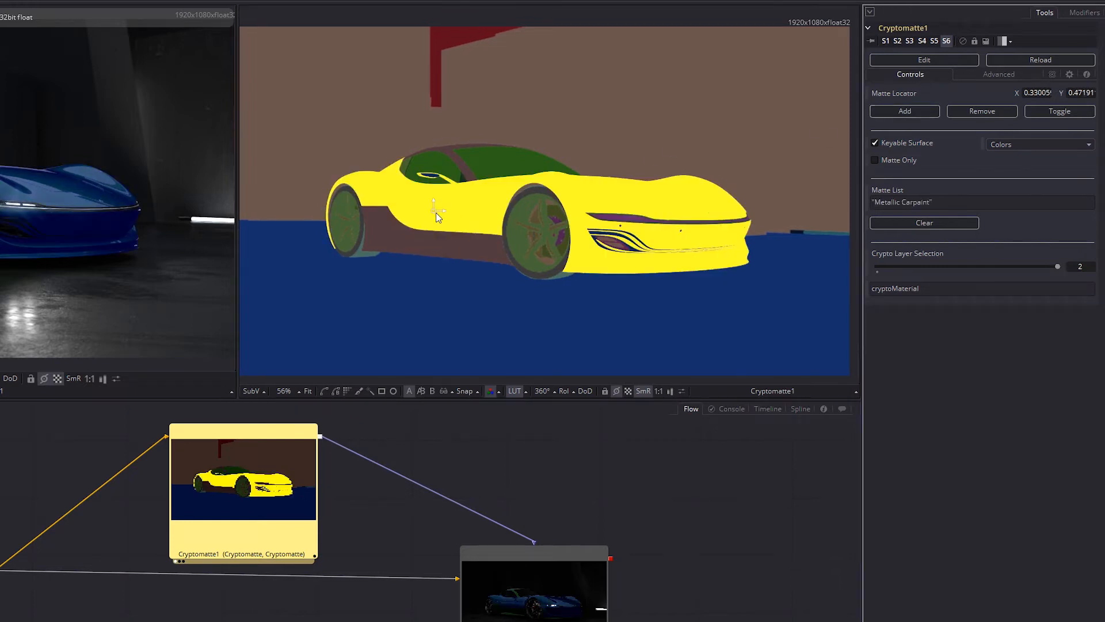